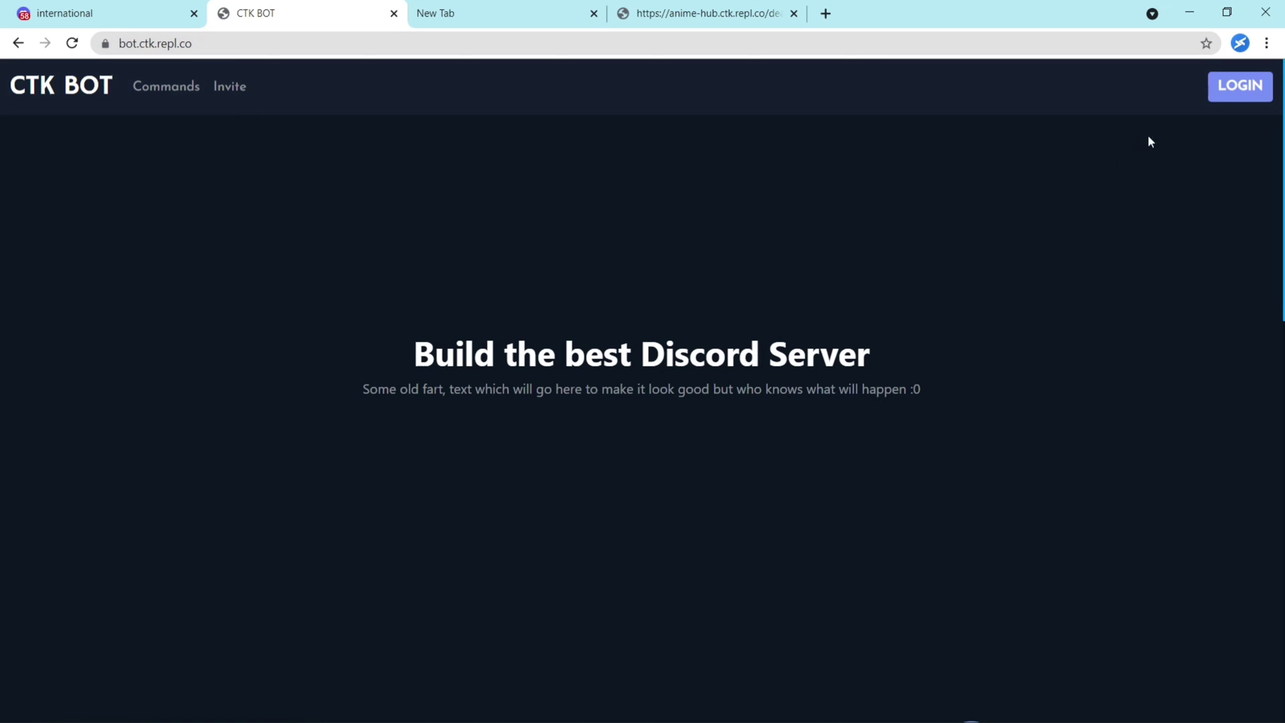
mouse_move(1239, 85)
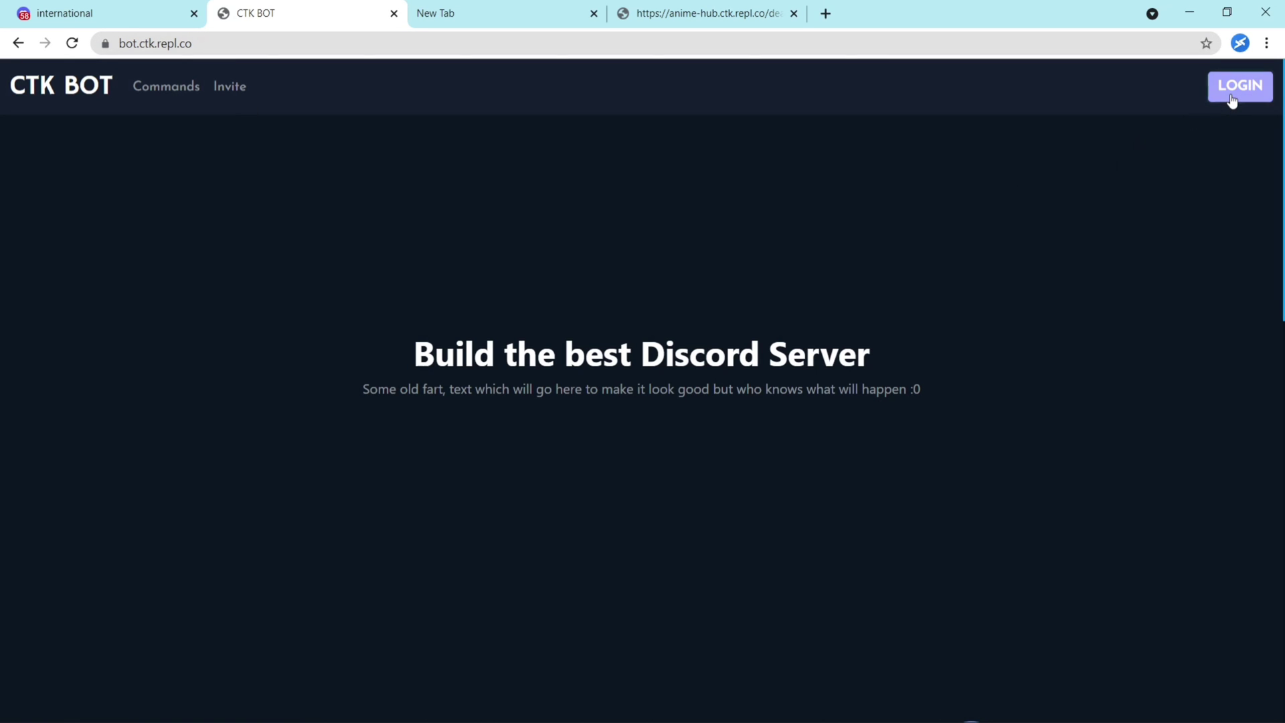
Step: Log in with Discord and authorize the CTK BOT site to access the account
left_click(1238, 85)
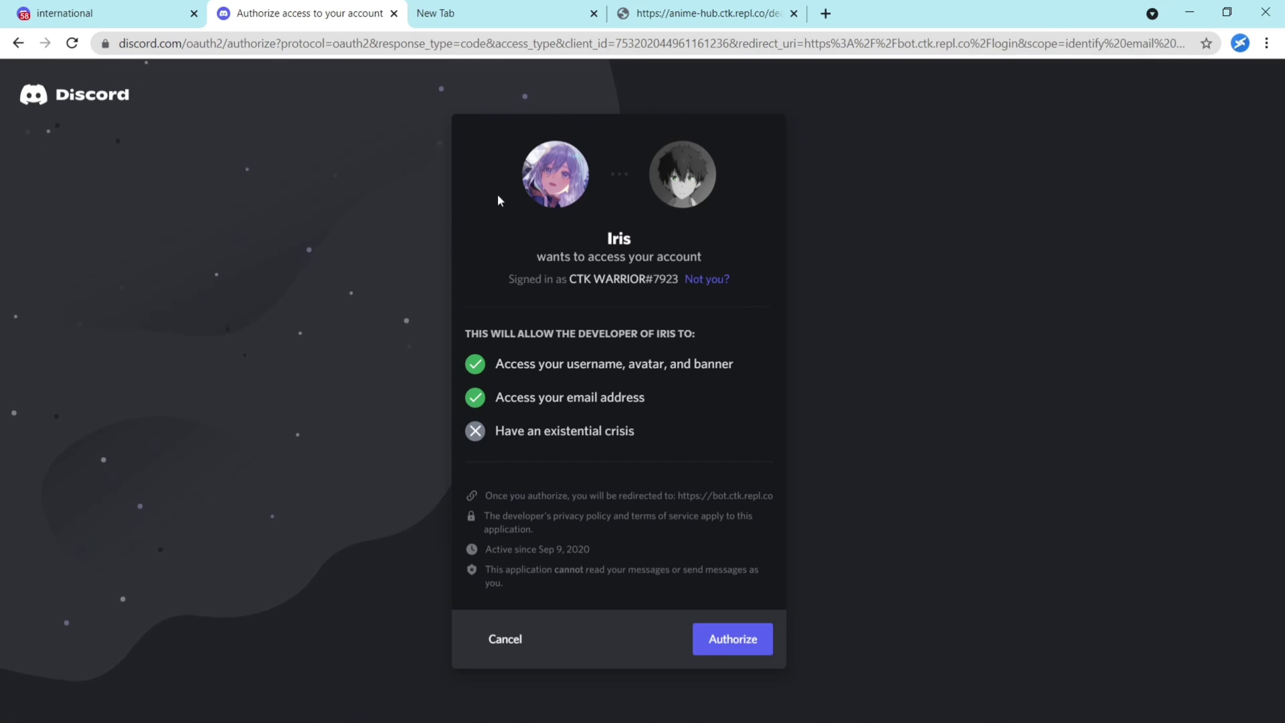
left_click(732, 639)
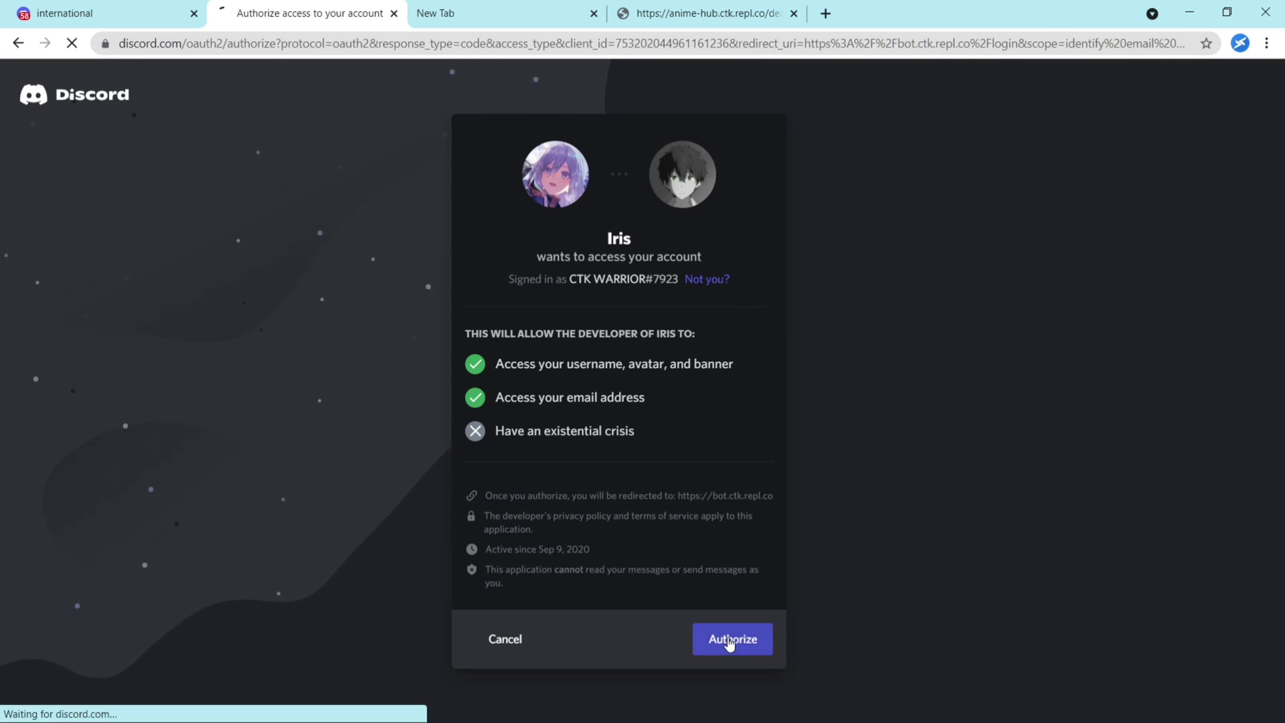
left_click(731, 639)
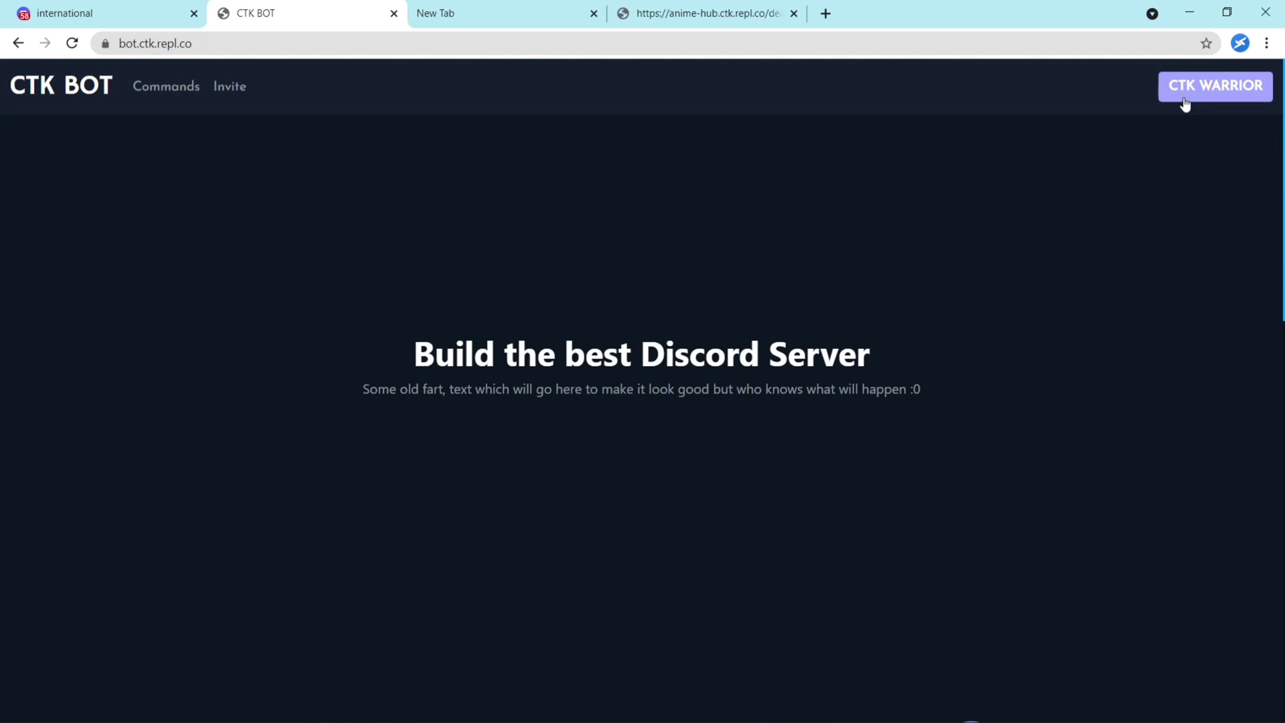
mouse_move(1217, 111)
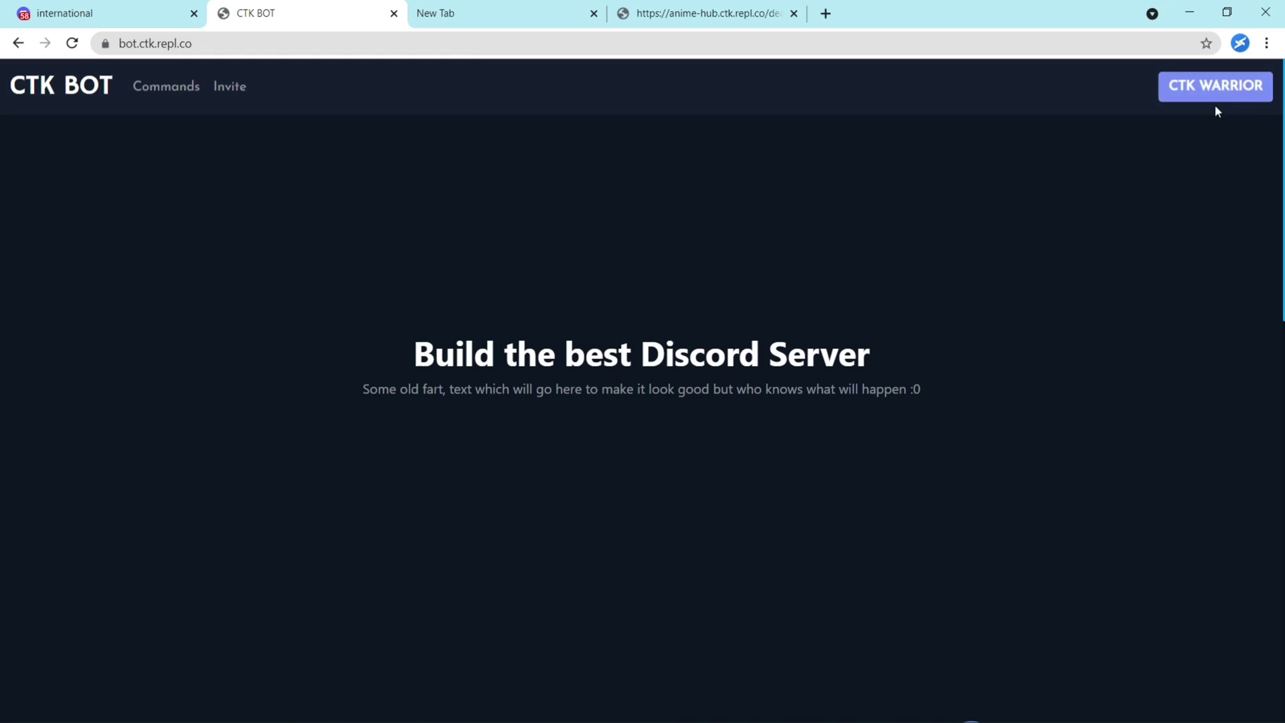
mouse_move(1205, 95)
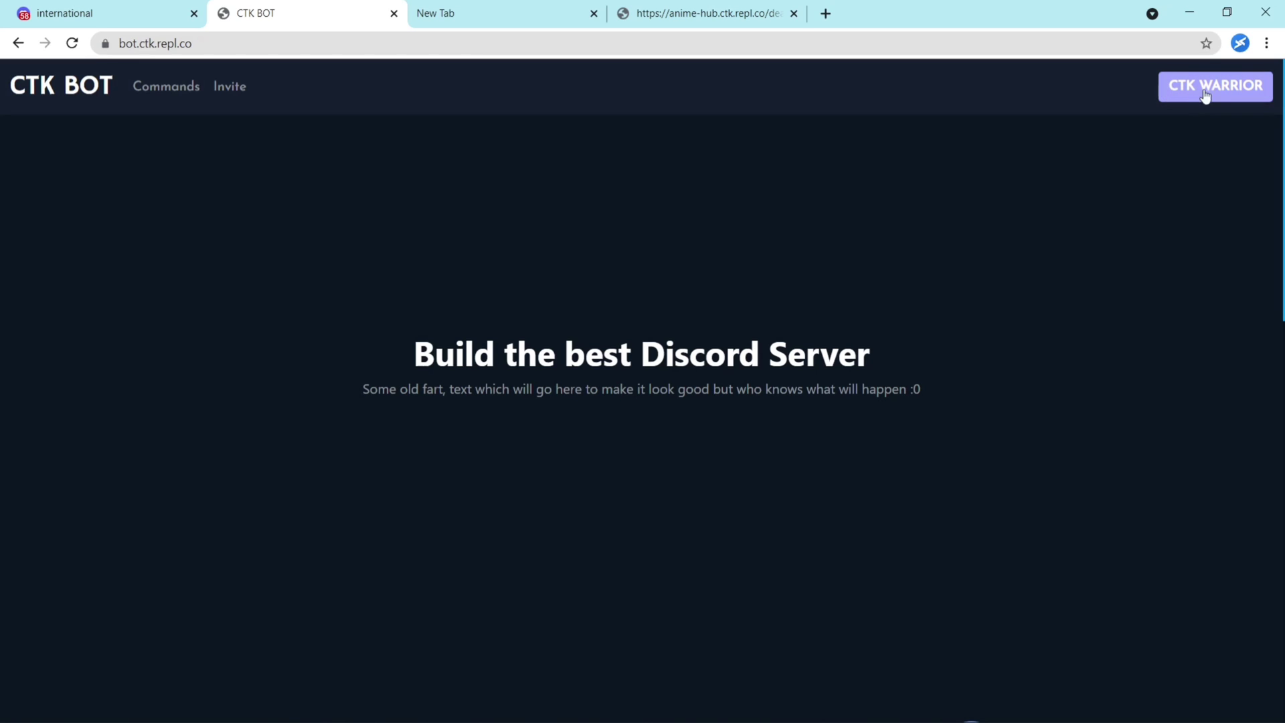
left_click(1214, 85)
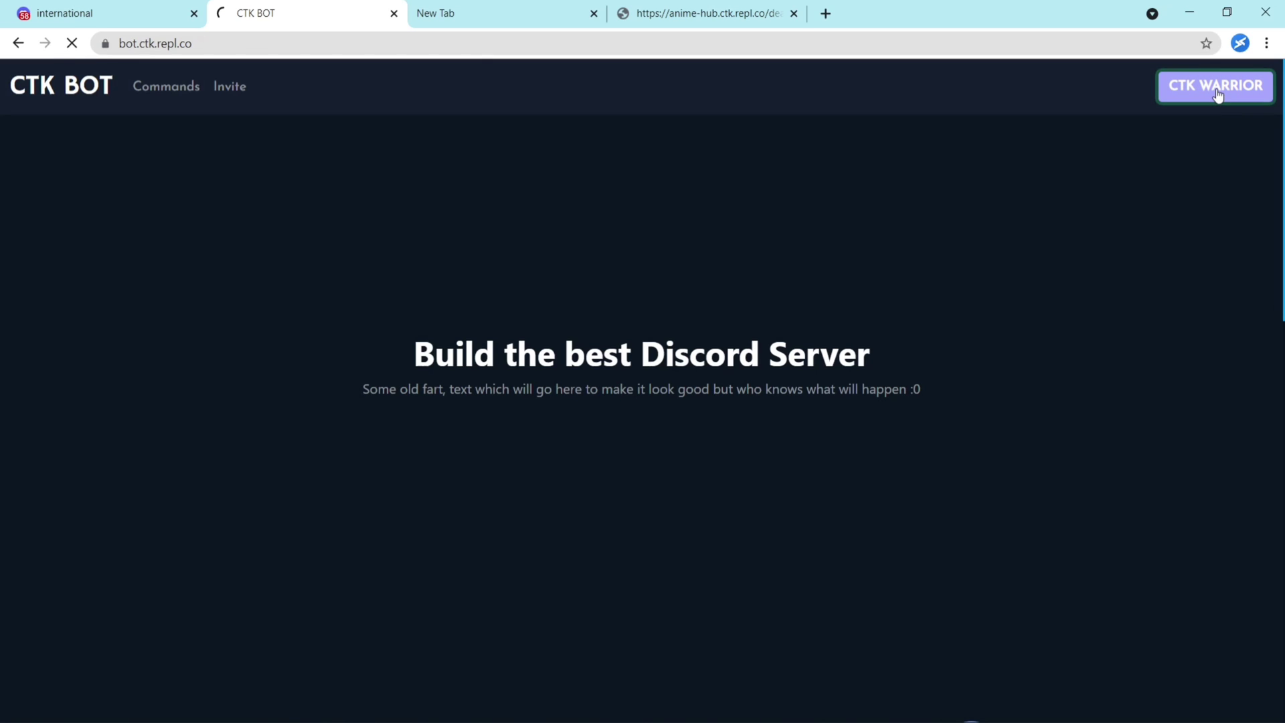
Step: Open the dashboard server list showing CTK's Server from the account name button
left_click(1216, 85)
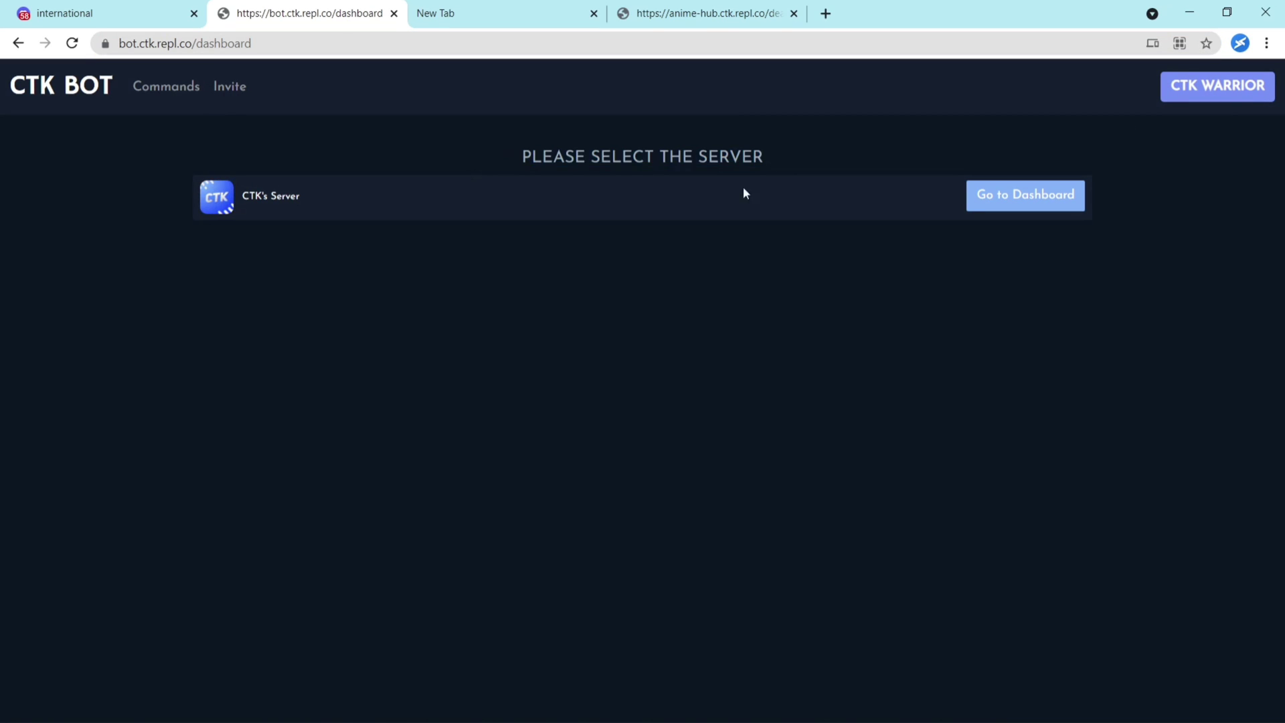
mouse_move(989, 209)
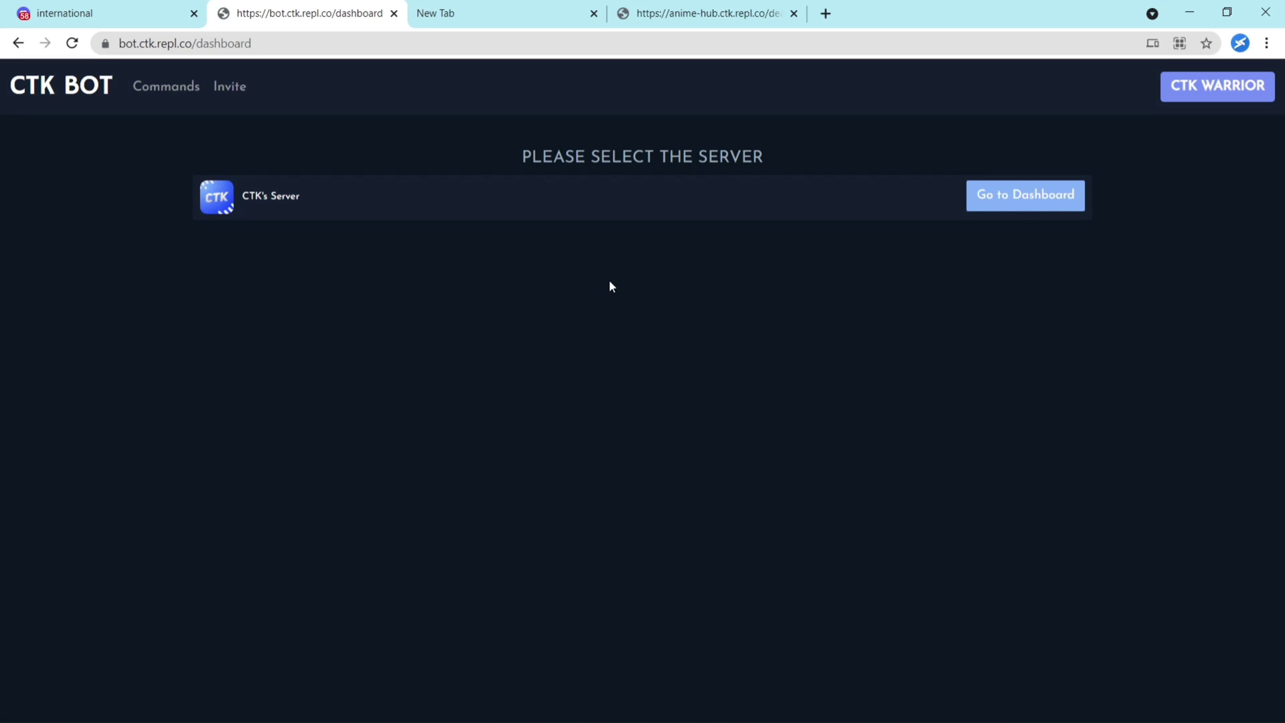
mouse_move(416, 355)
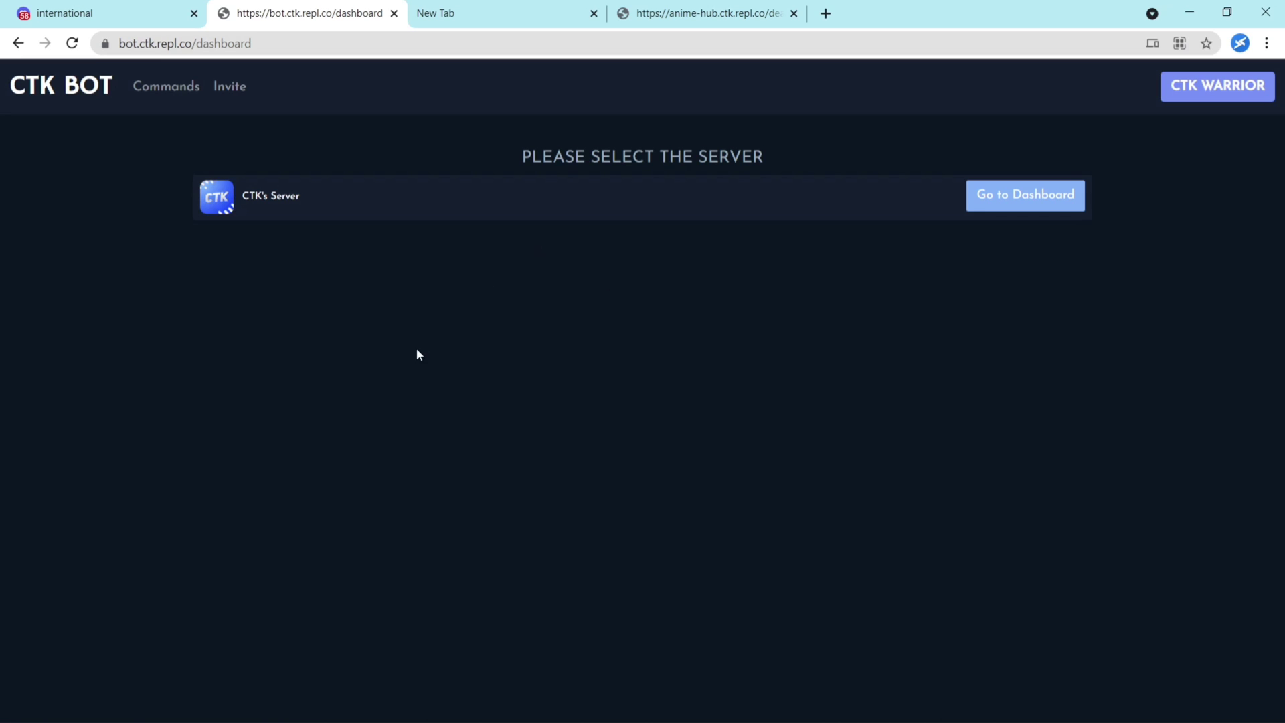